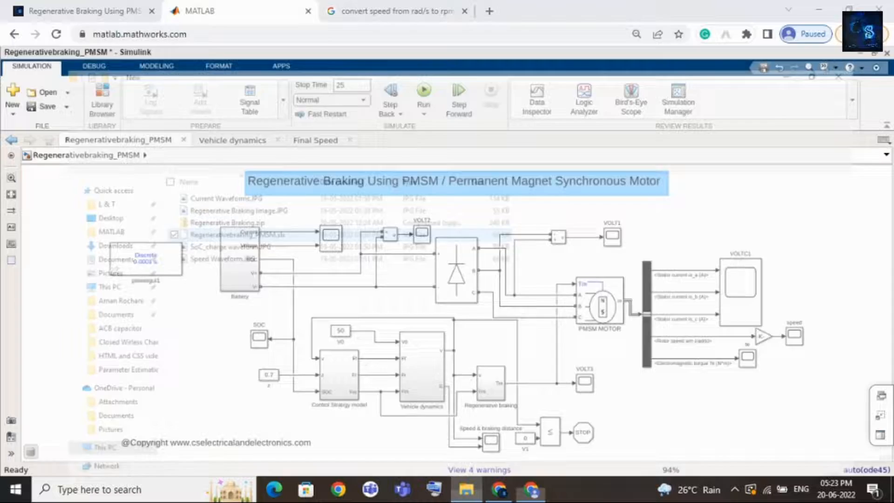
- Open Regenerativebraking_PMSM.slx from the project folder to load the model in Simulink
click(466, 490)
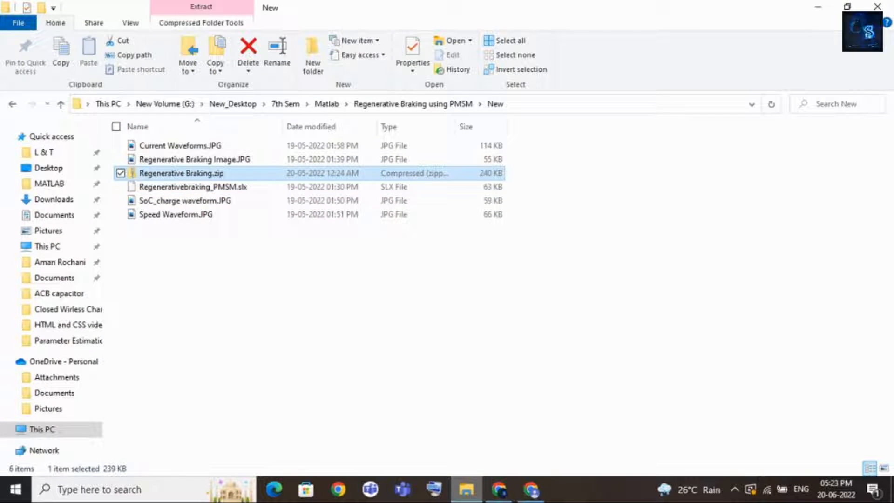
click(193, 187)
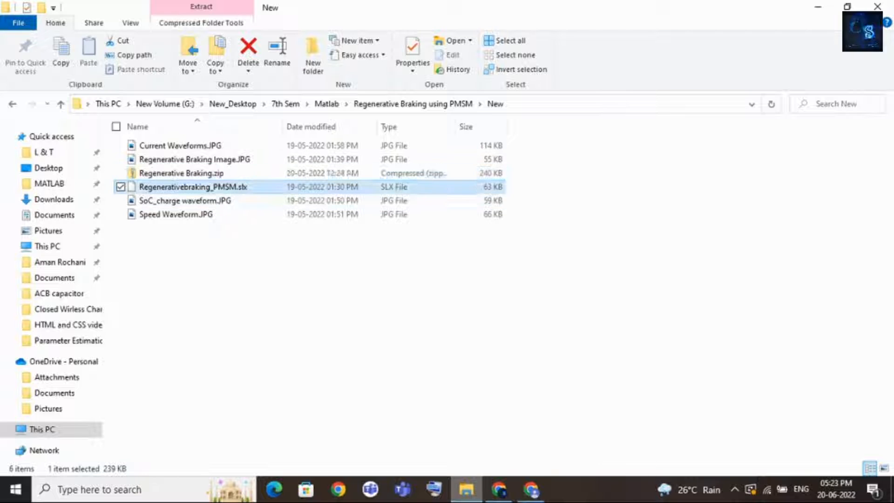
click(194, 186)
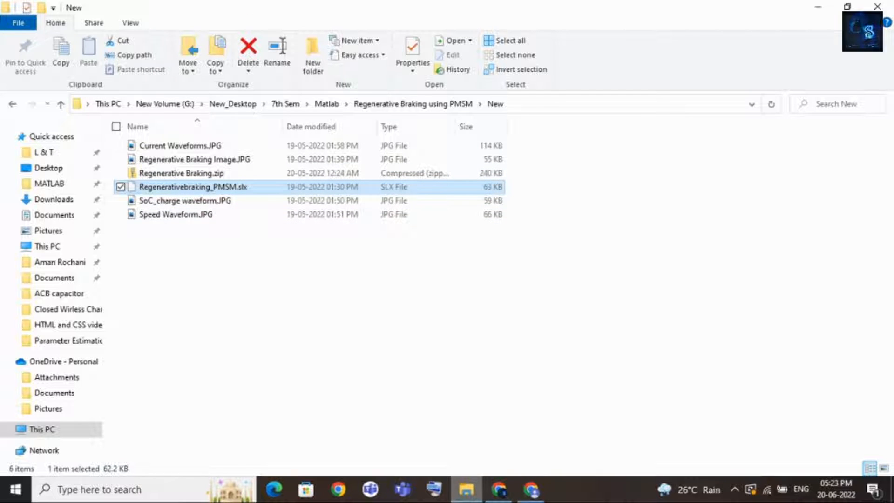
double_click(192, 186)
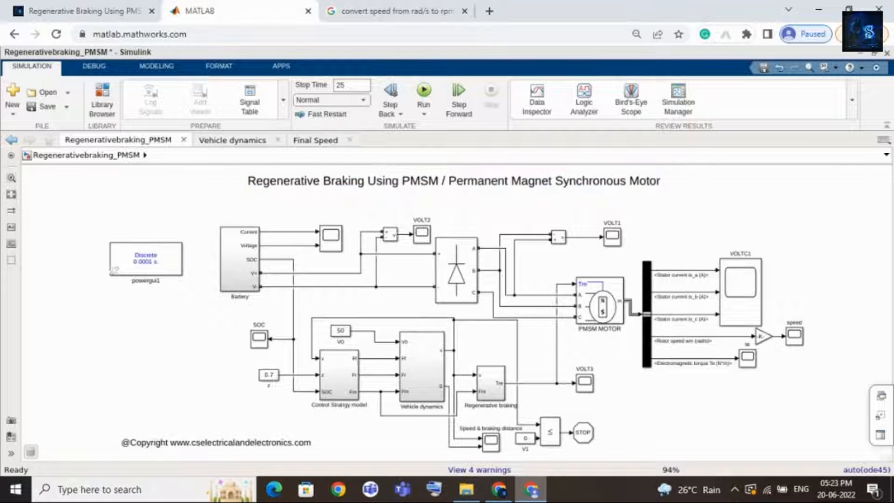
click(456, 269)
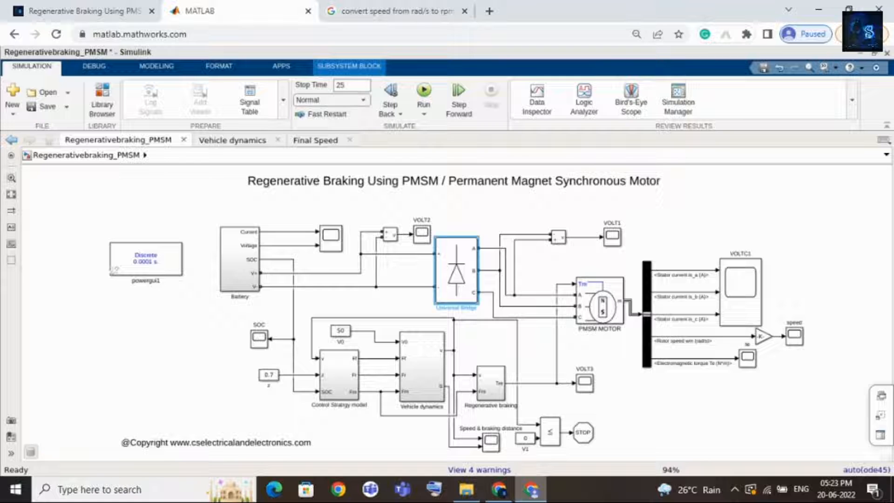
click(456, 270)
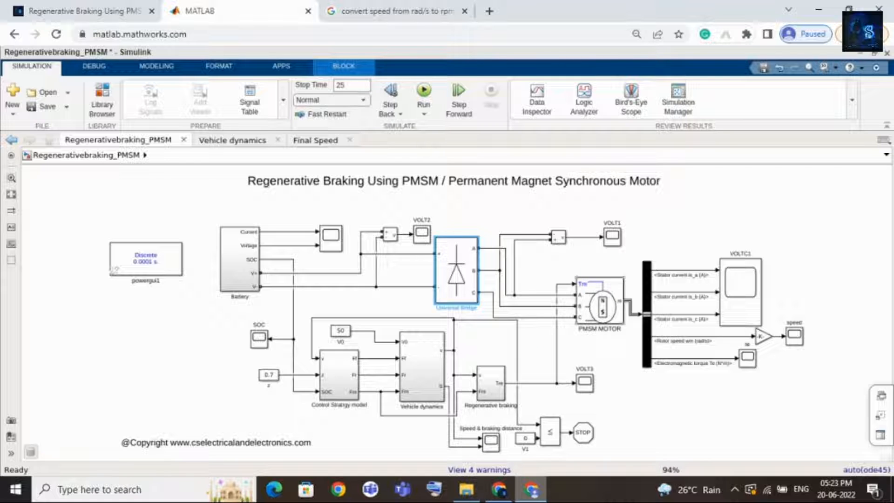
click(599, 304)
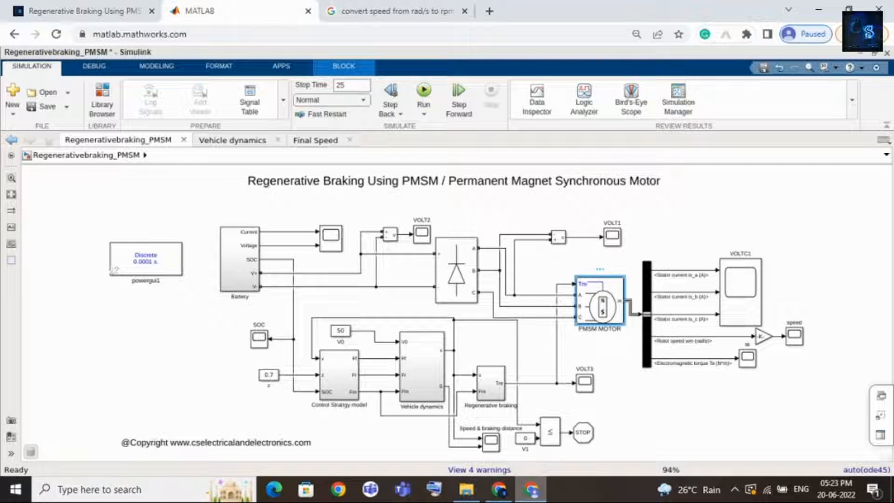
click(339, 373)
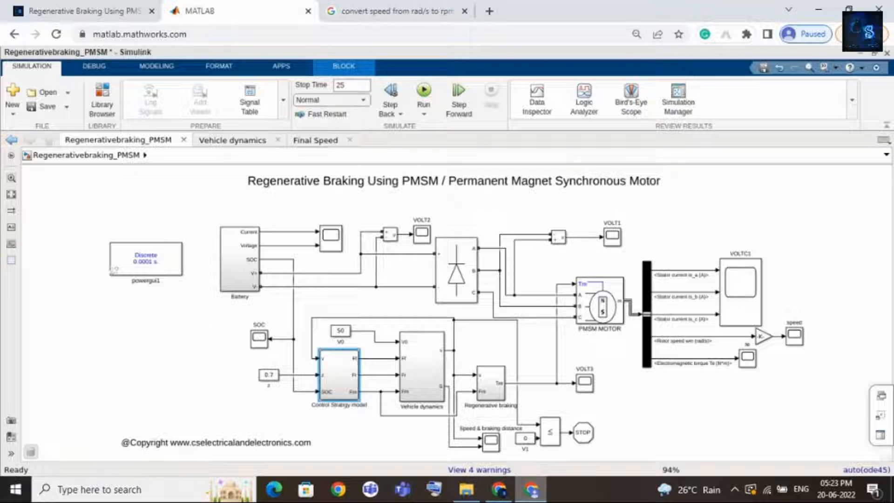
click(421, 368)
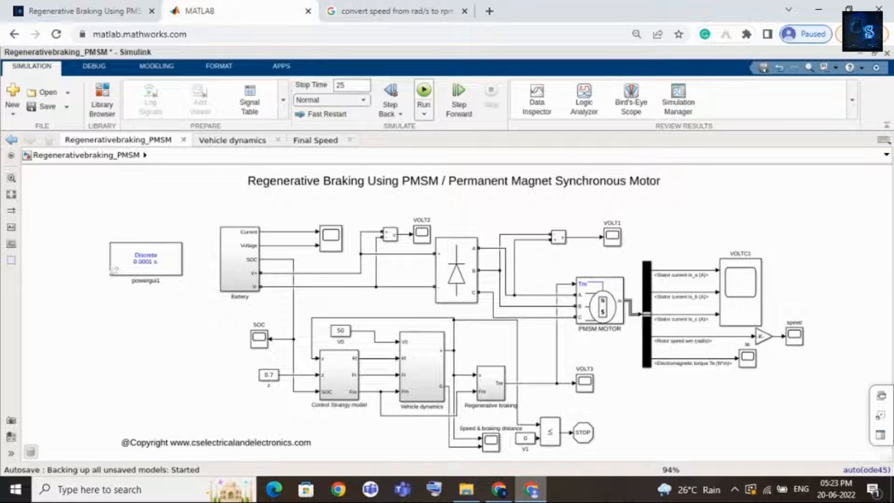
- Run the simulation to completion and select the speed scope block
click(423, 91)
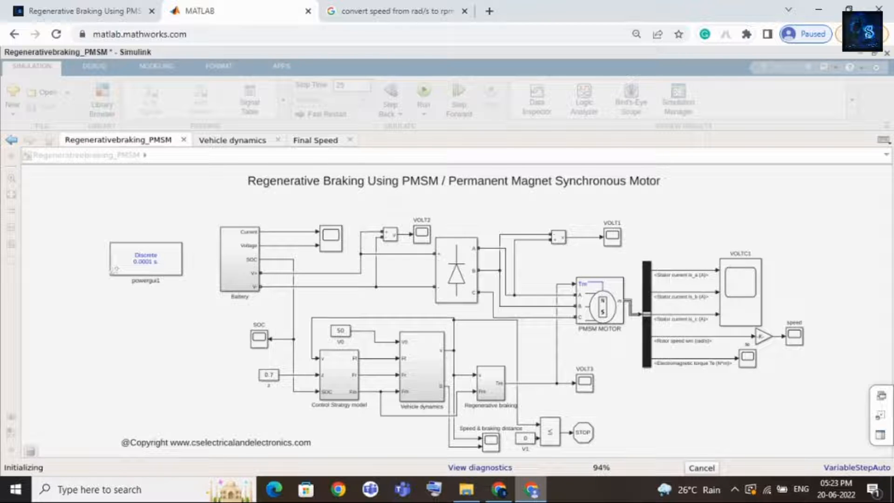
click(424, 97)
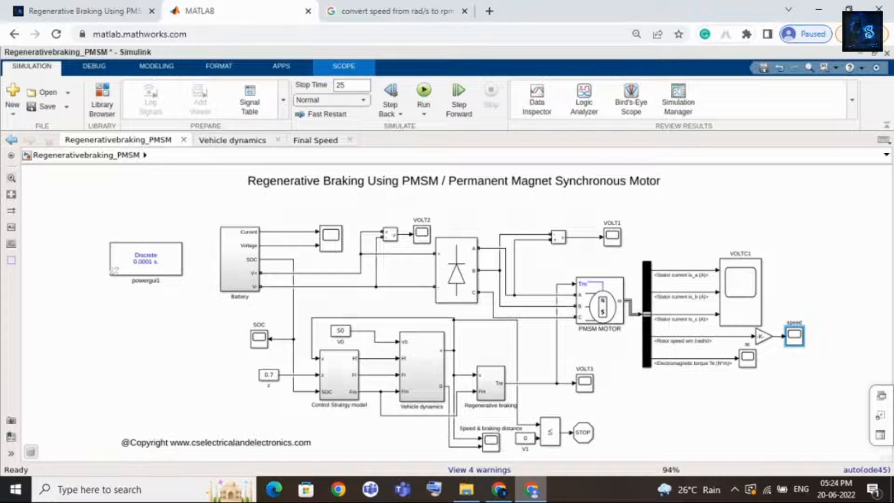
double_click(793, 335)
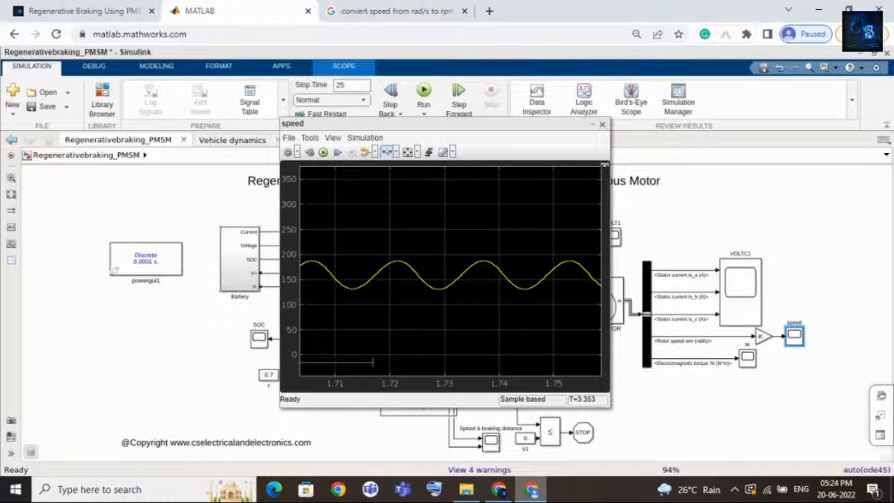
click(602, 124)
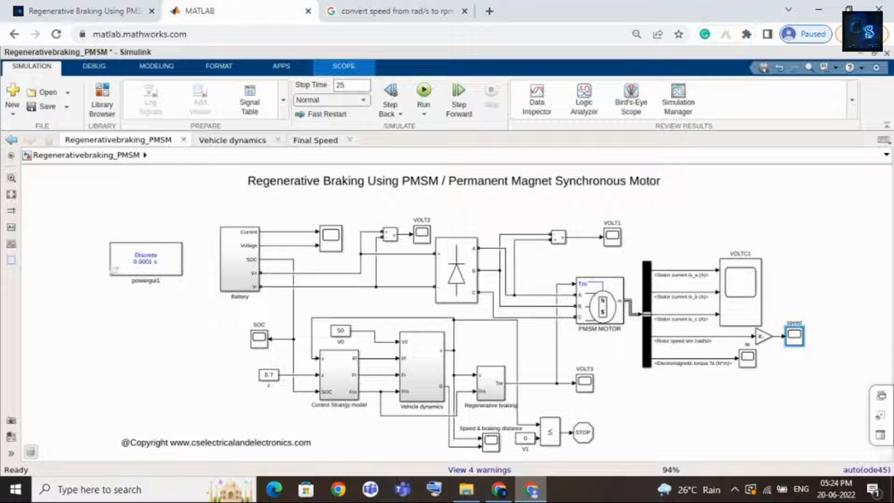
click(259, 337)
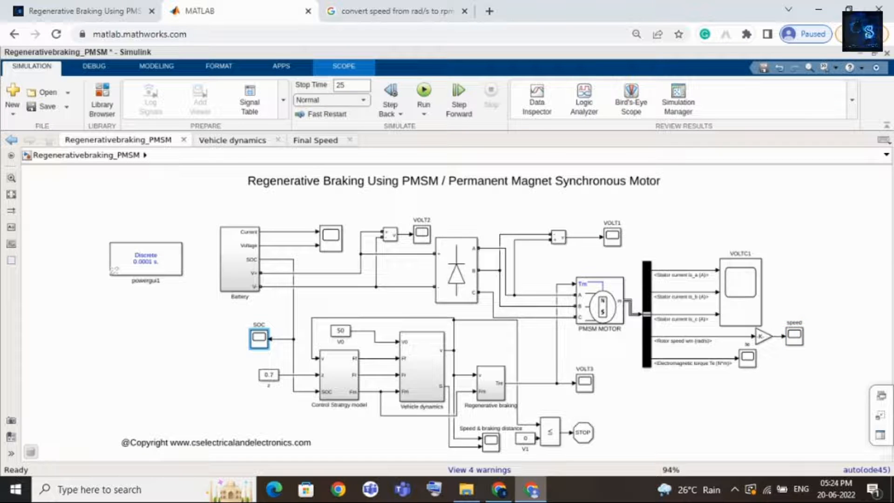
- View the rising battery SOC waveform in its scope during a rerun, then close the scope
double_click(259, 337)
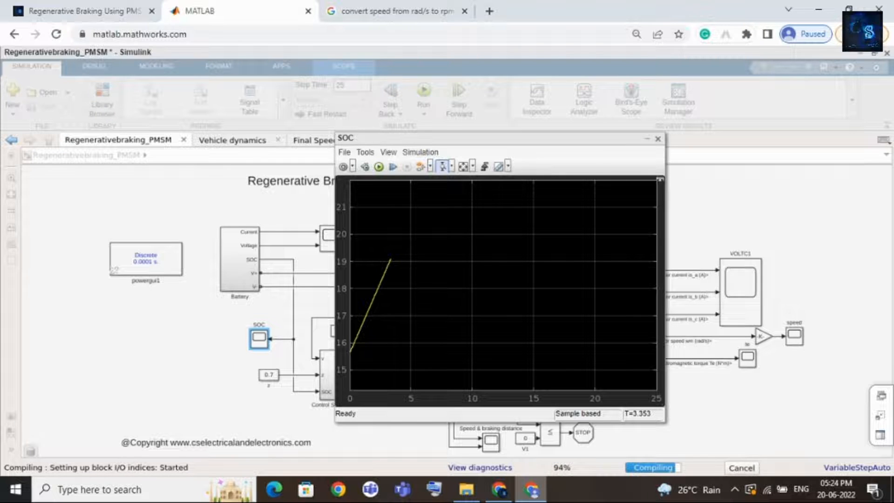
click(423, 94)
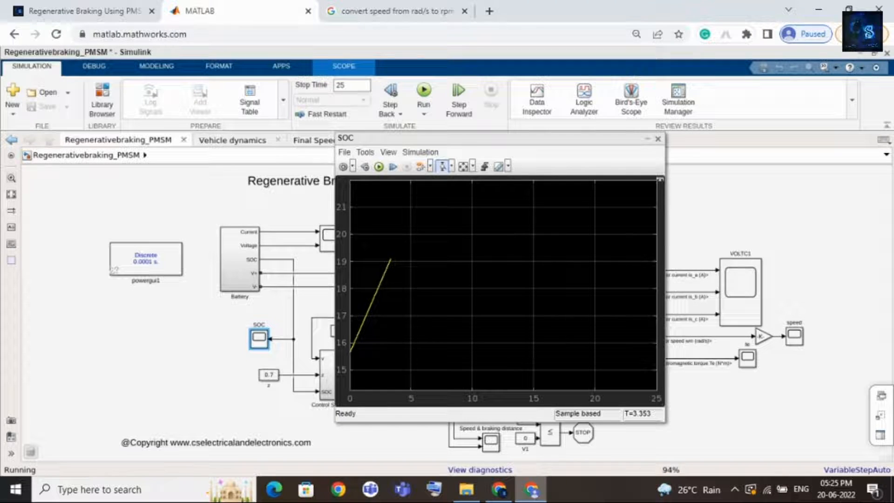
click(423, 91)
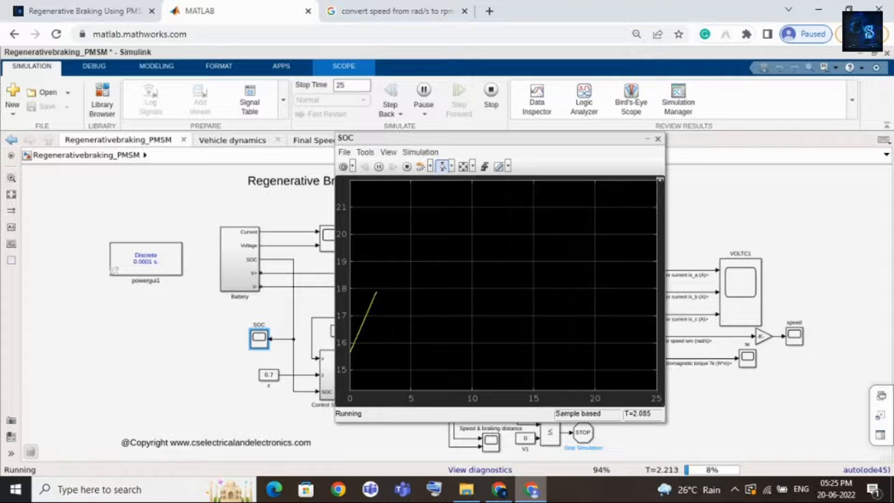
click(657, 139)
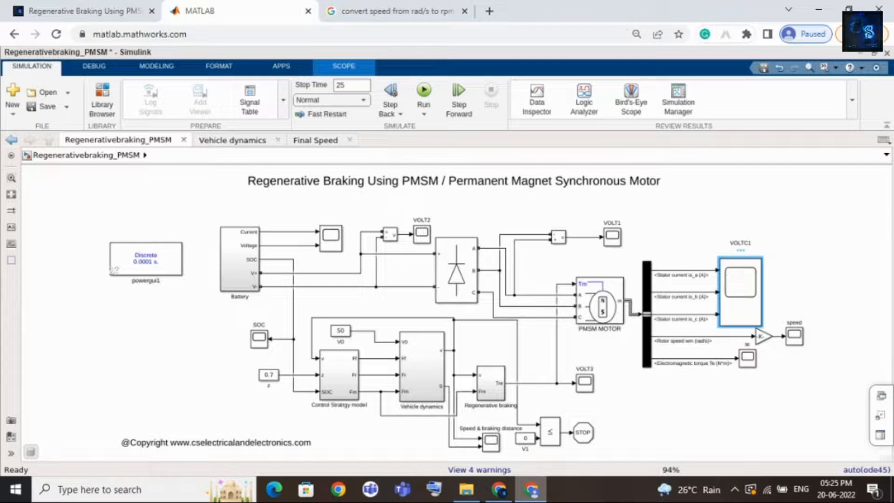
double_click(740, 292)
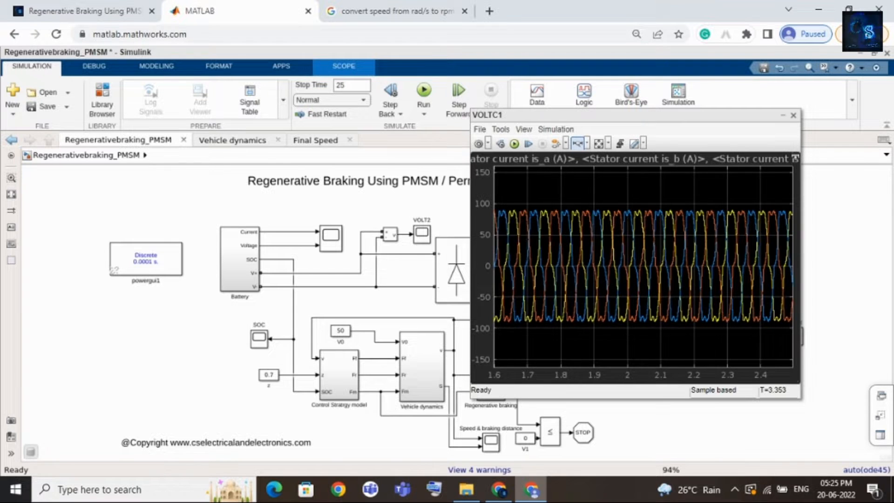
click(793, 115)
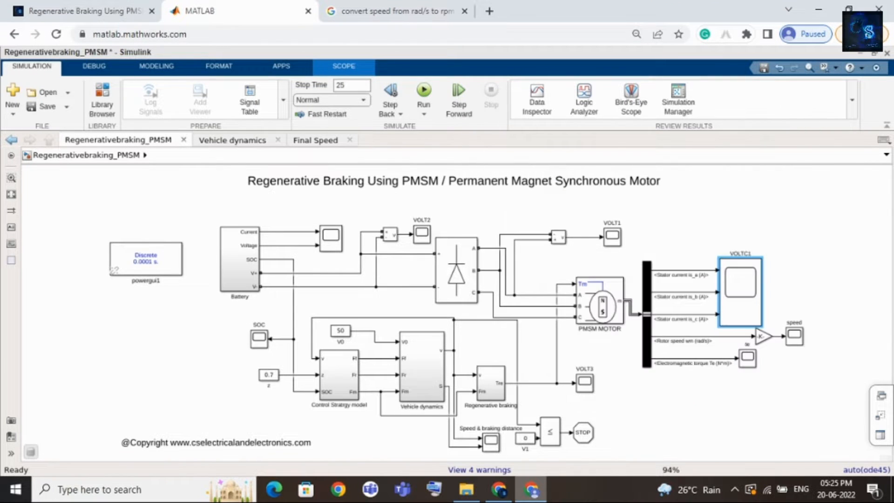